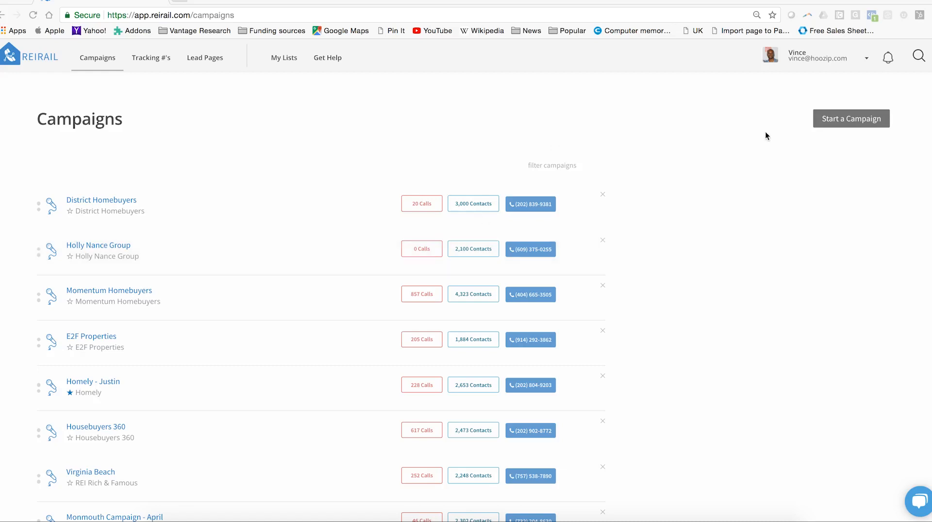
- Start a new campaign named 'Probate' and opt into ringless voicemail drops
click(851, 119)
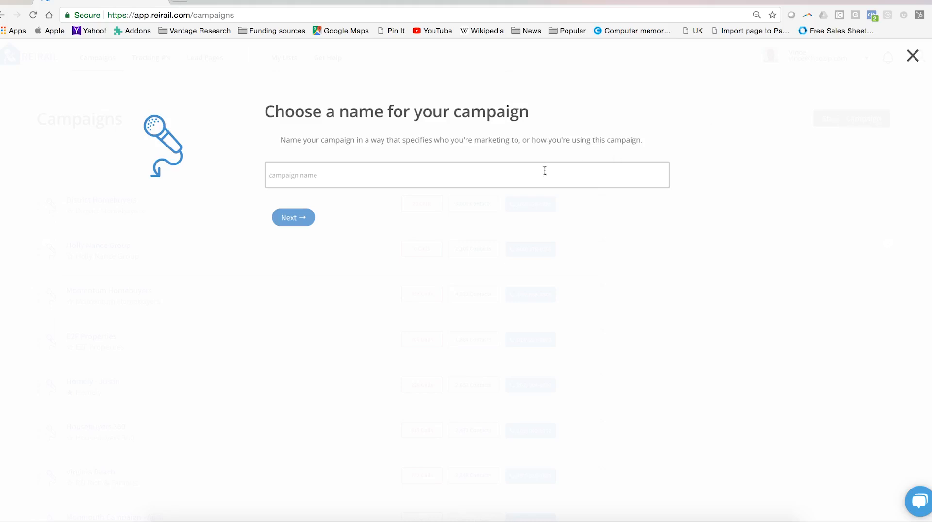
text(Probate)
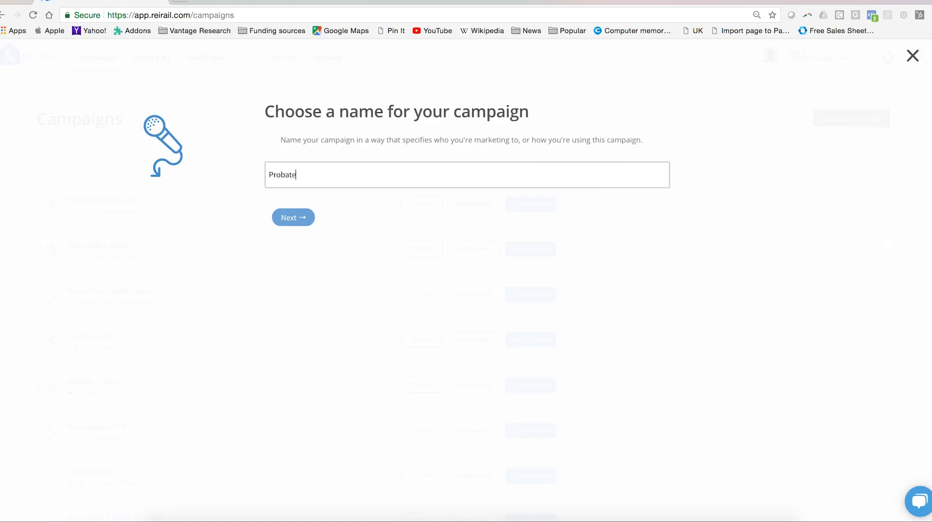
click(292, 217)
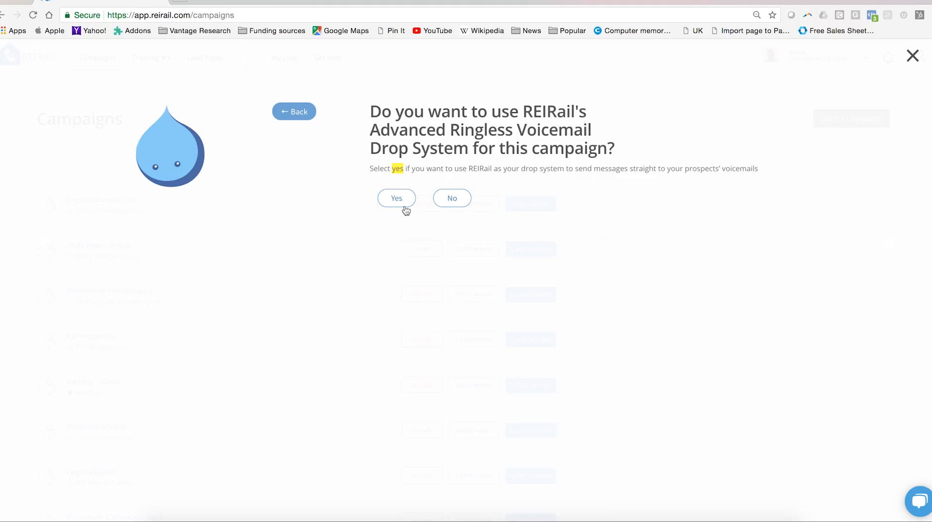
click(396, 198)
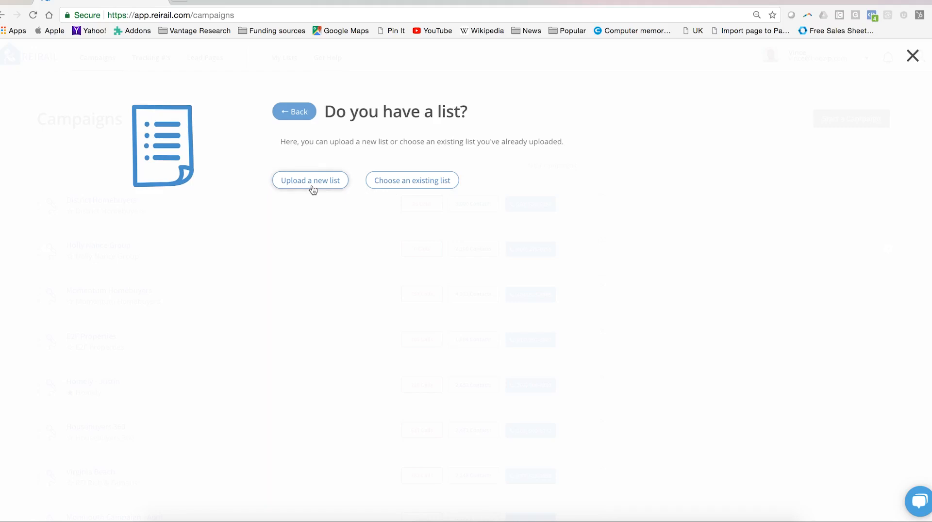
- Create a new contact list named 'Probate List' and advance to the file upload page
click(309, 180)
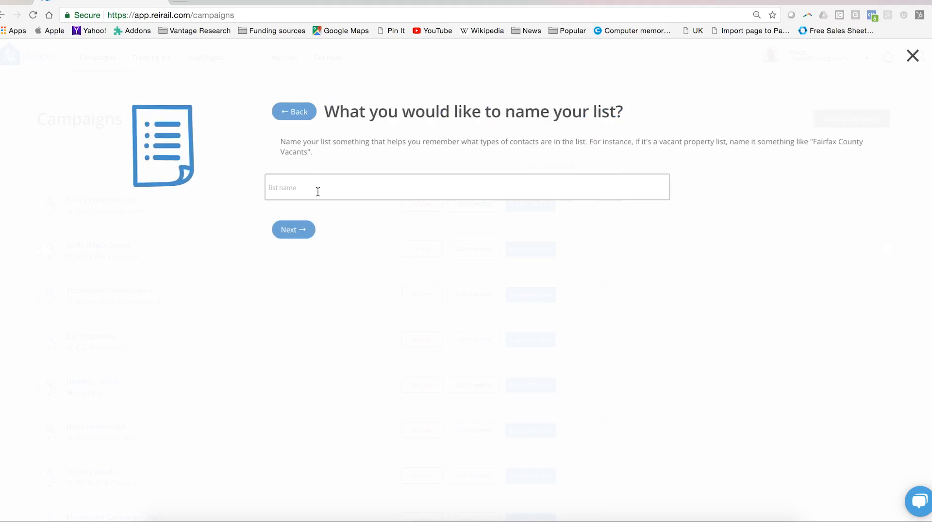
text(Probate List)
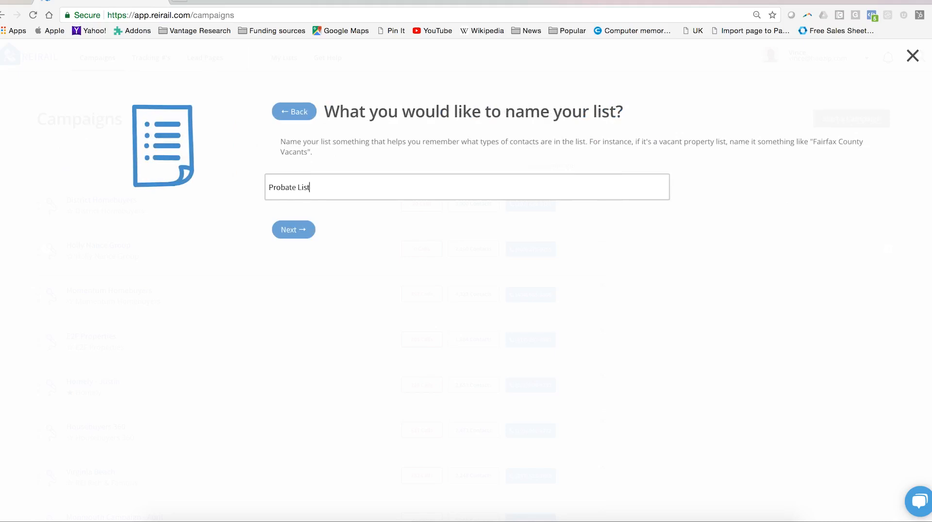
click(293, 230)
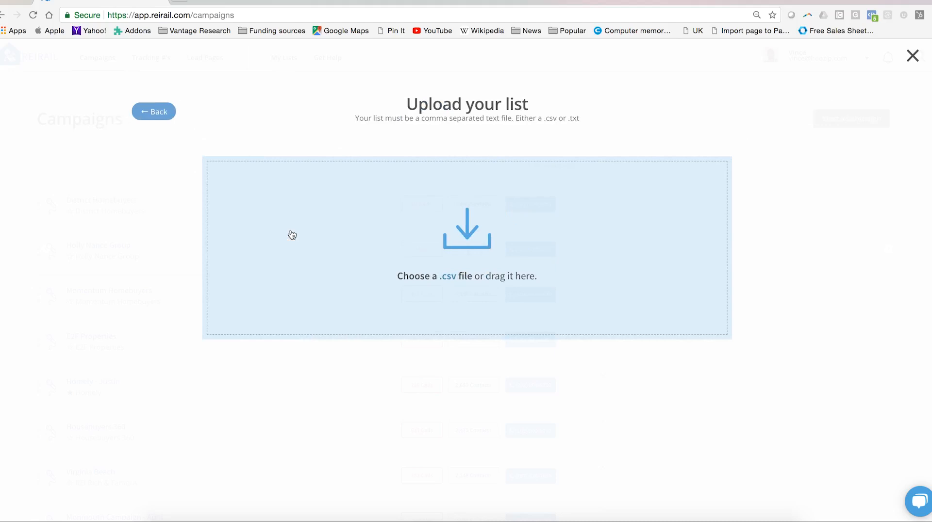
mouse_move(443, 299)
text(r)
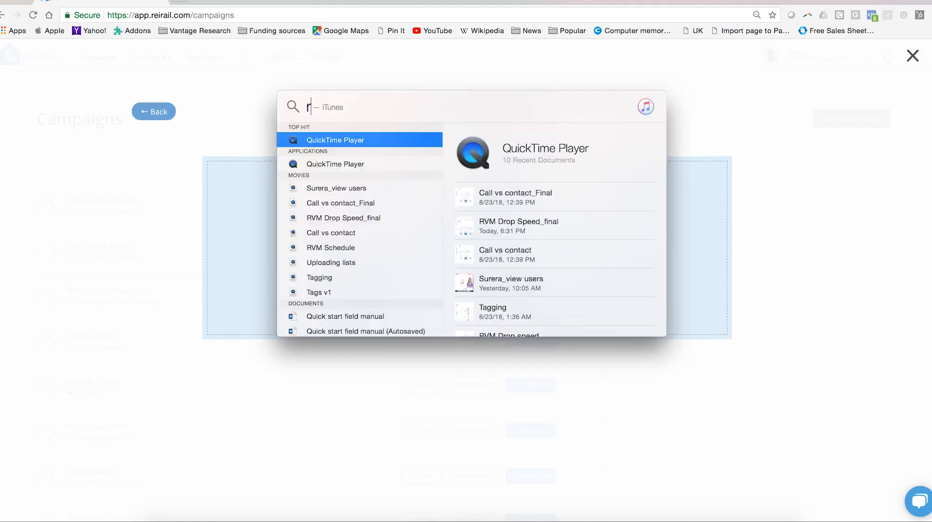
text(vm)
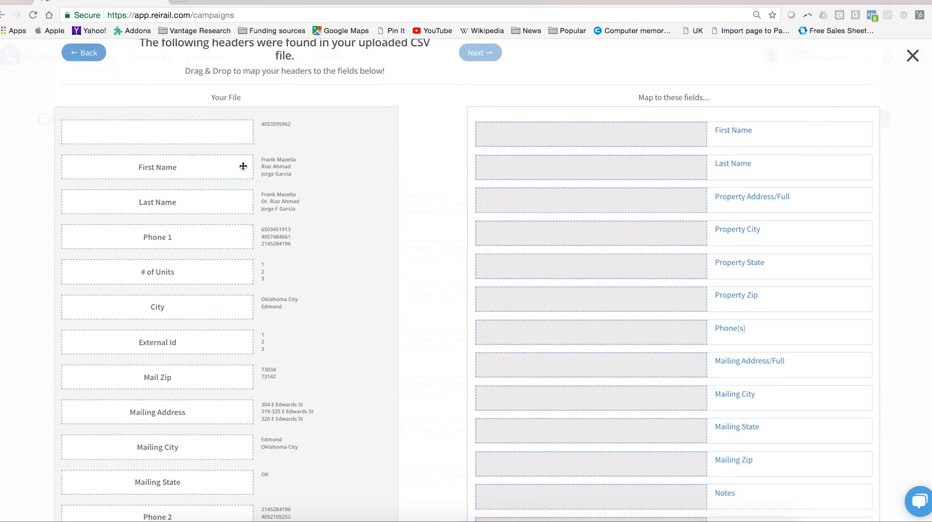
mouse_move(601, 116)
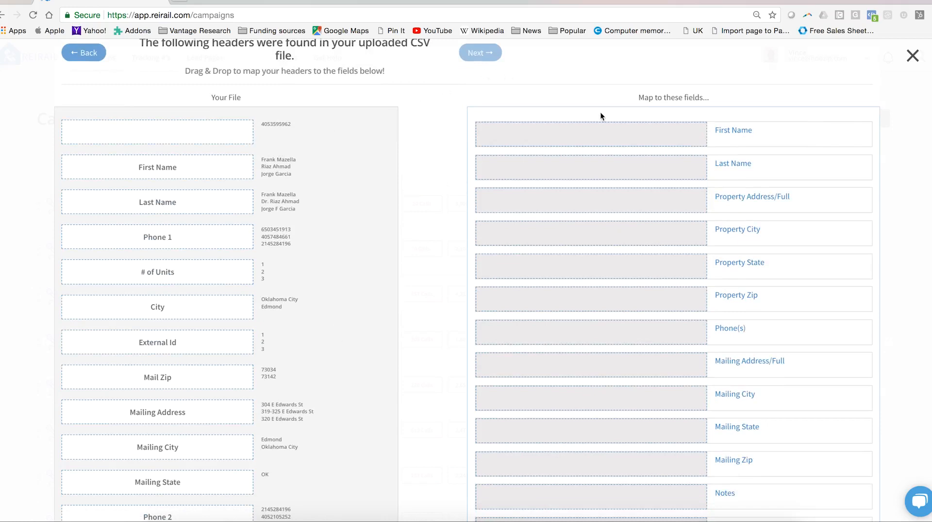
mouse_move(603, 145)
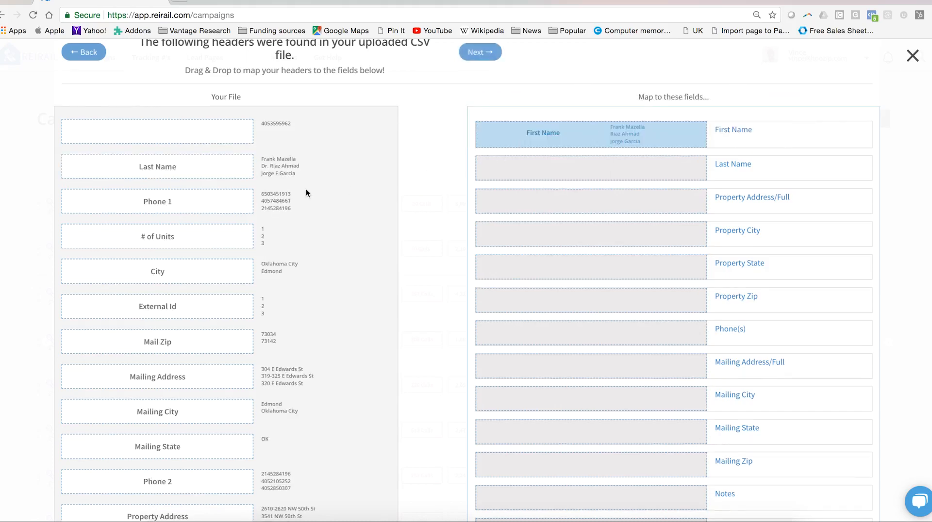
- Map the file's Last Name header onto the Last Name campaign field
drag(157, 166, 644, 175)
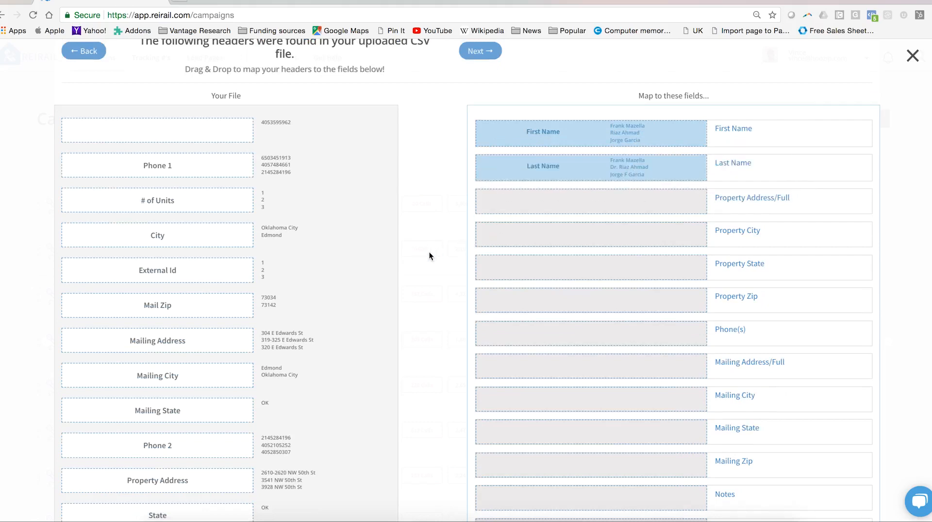
scroll(down, 3)
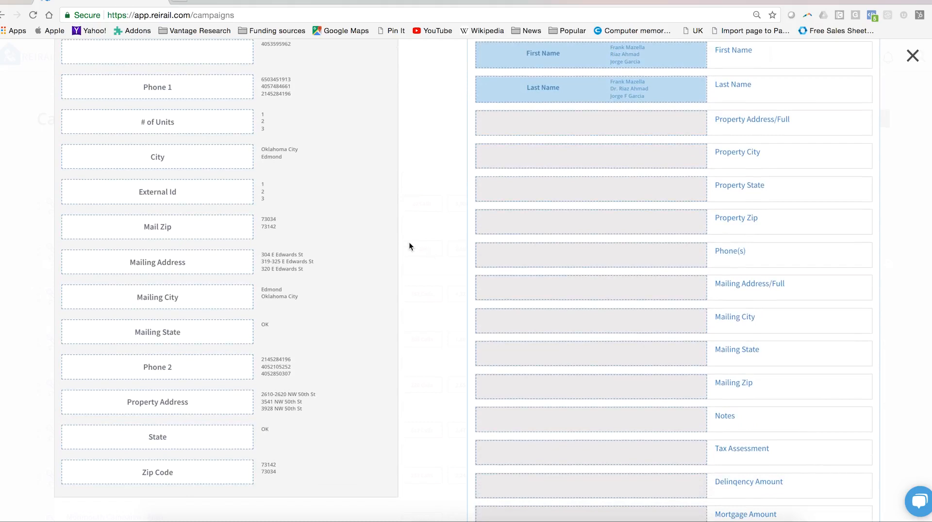
mouse_move(205, 90)
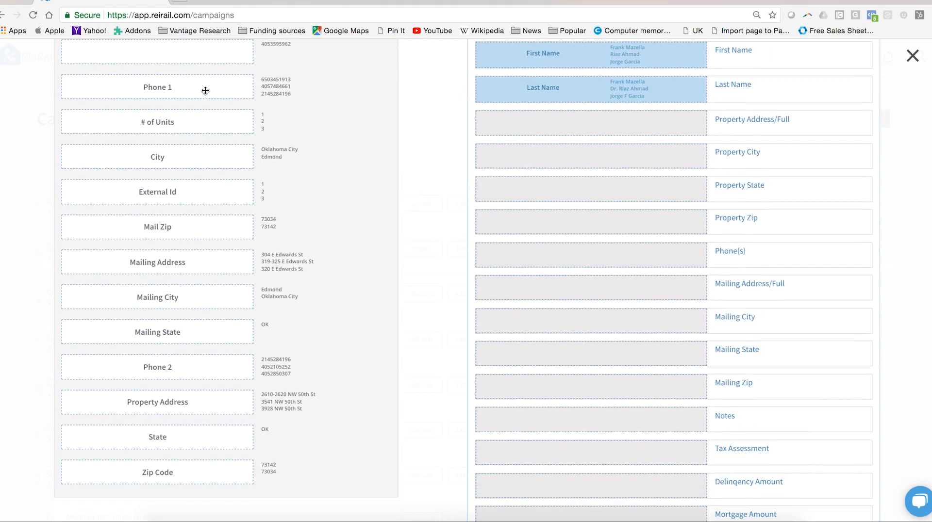
mouse_move(187, 90)
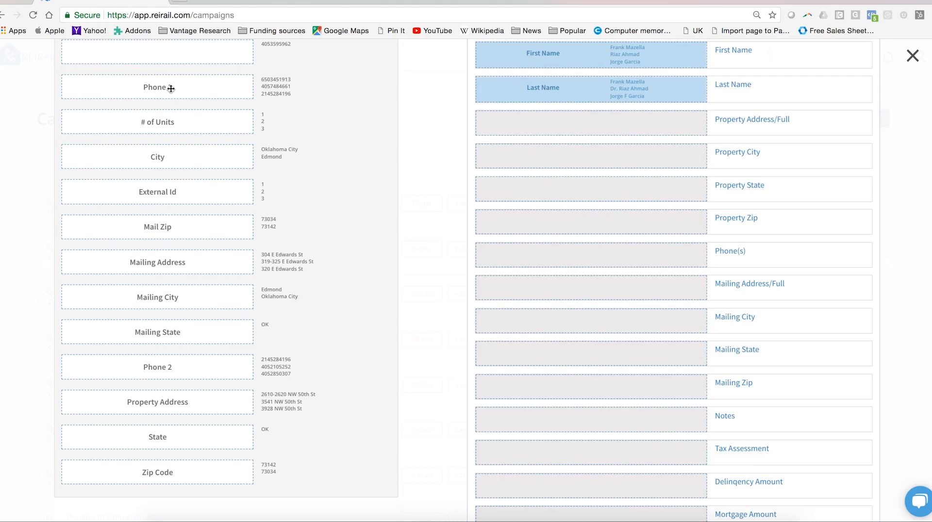
- Map Phone 1 to Phone(s) and Property Address to Property Address/Full
drag(157, 86, 484, 214)
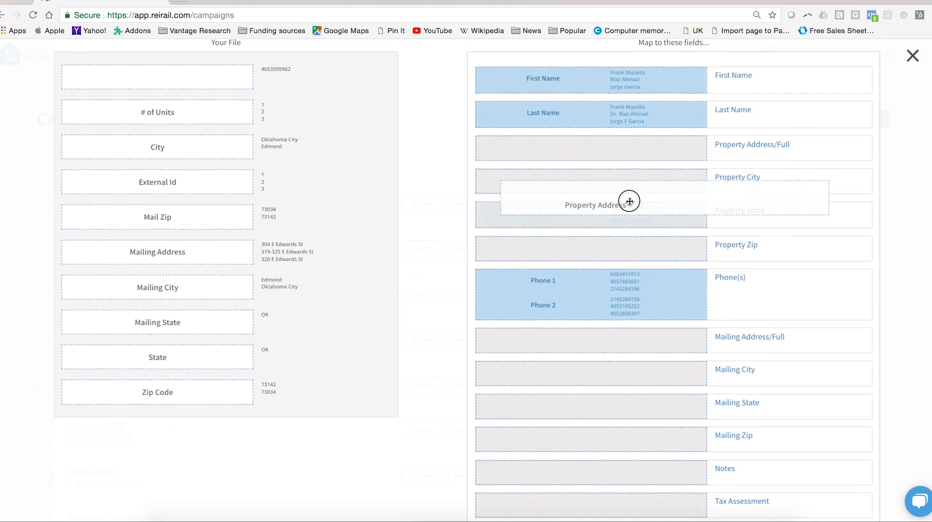
drag(629, 201, 600, 147)
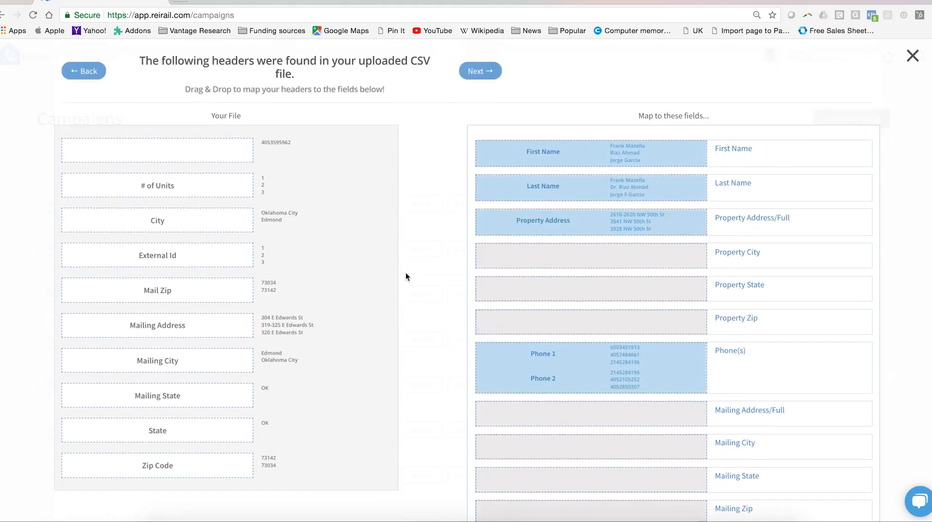
mouse_move(479, 104)
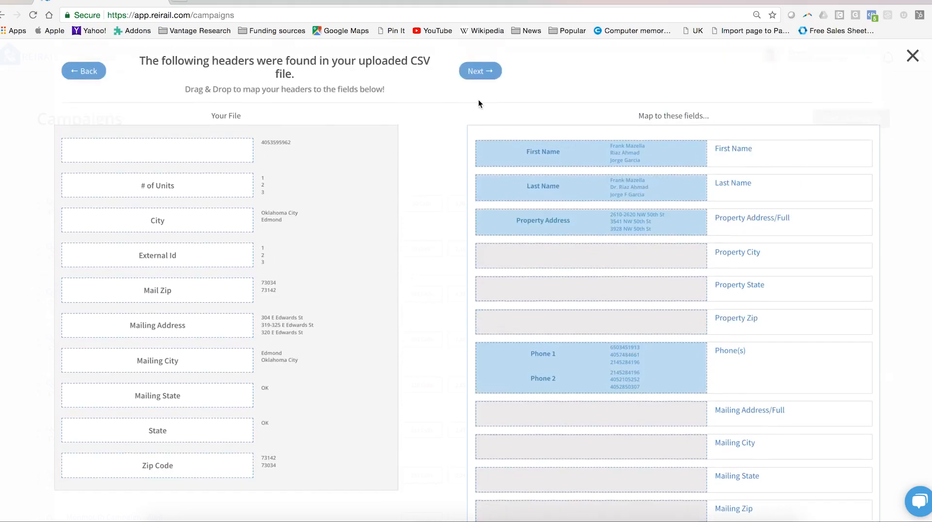
- Complete header mapping and choose Yes to scrub Do Not Call registry numbers
click(479, 71)
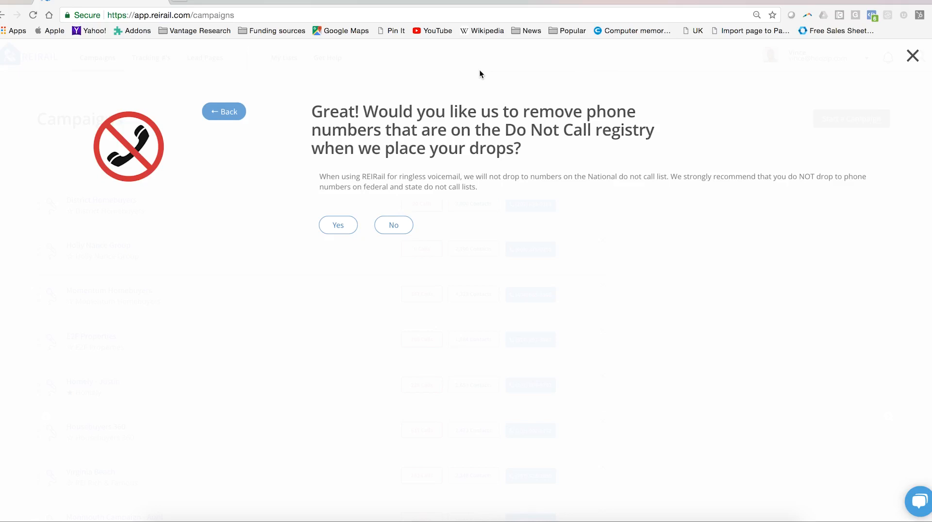
mouse_move(379, 189)
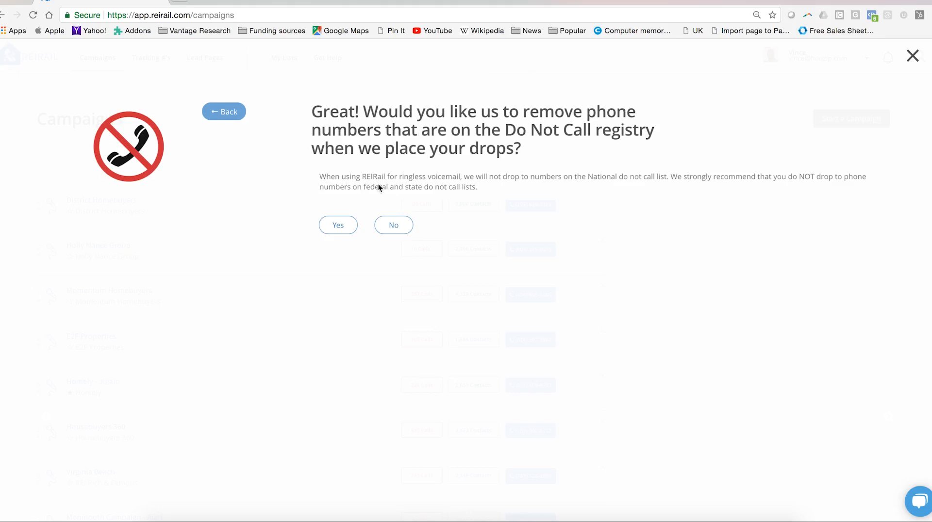
click(338, 225)
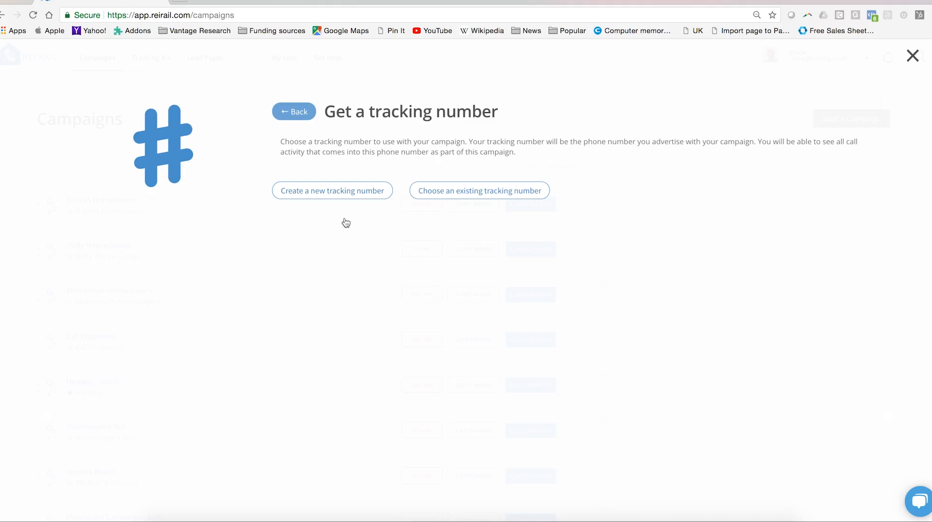
click(332, 190)
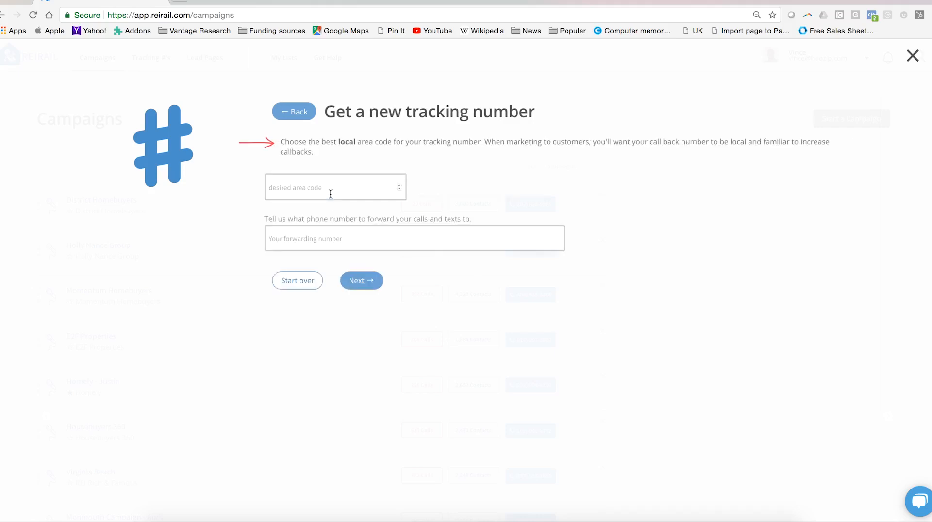
click(315, 187)
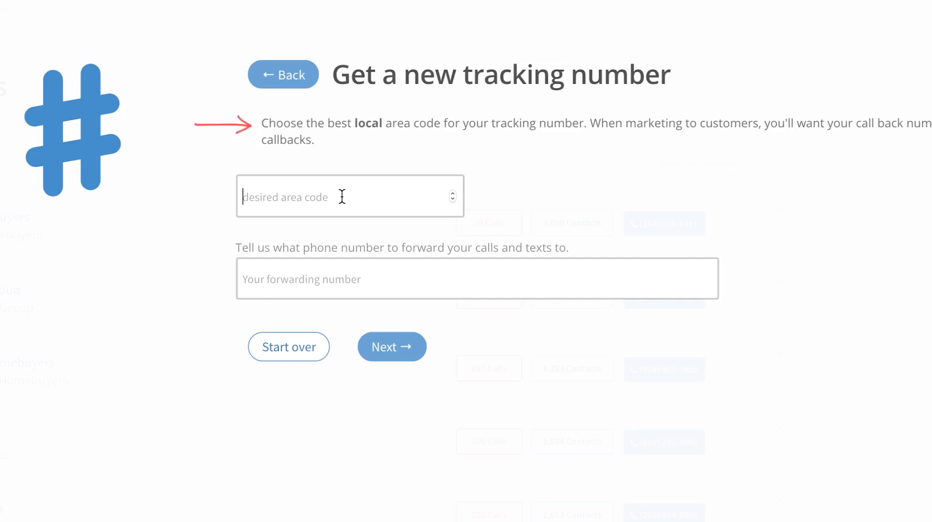
text(202)
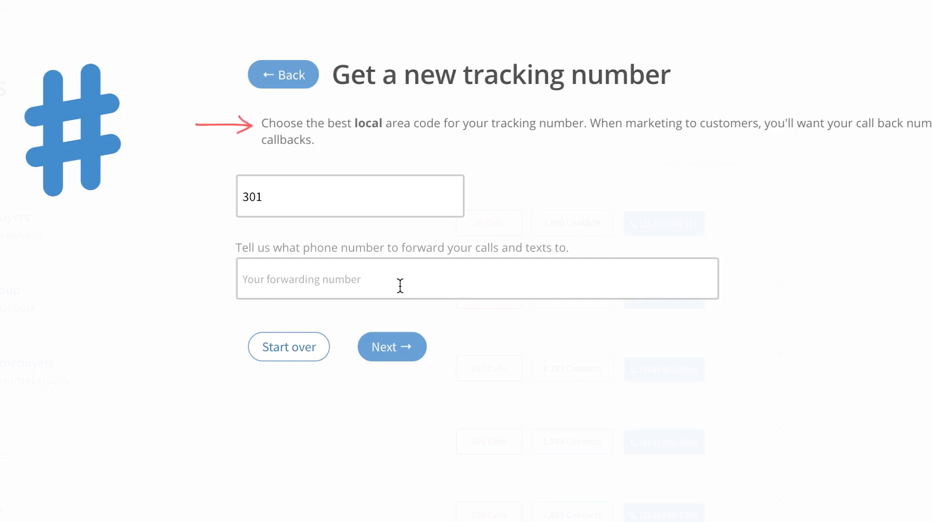
mouse_move(371, 231)
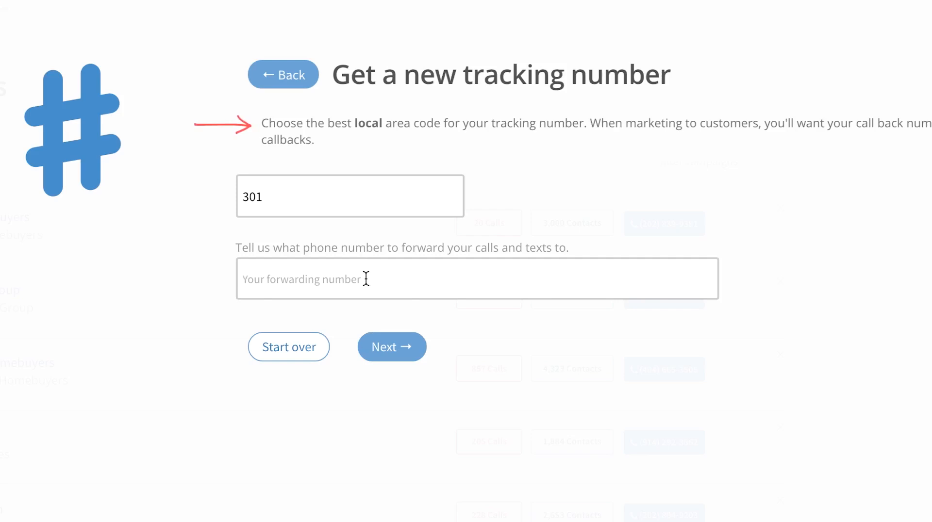
text((20) -2)
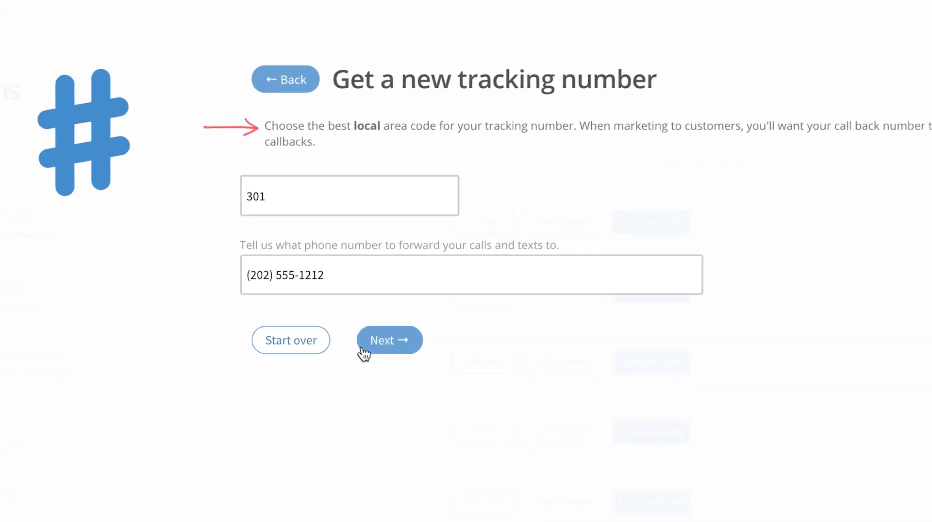
click(388, 340)
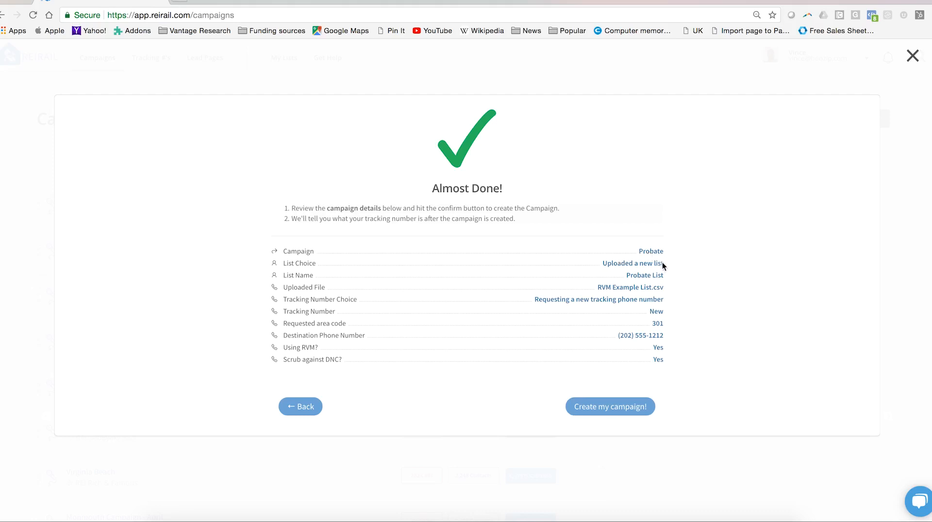
mouse_move(664, 321)
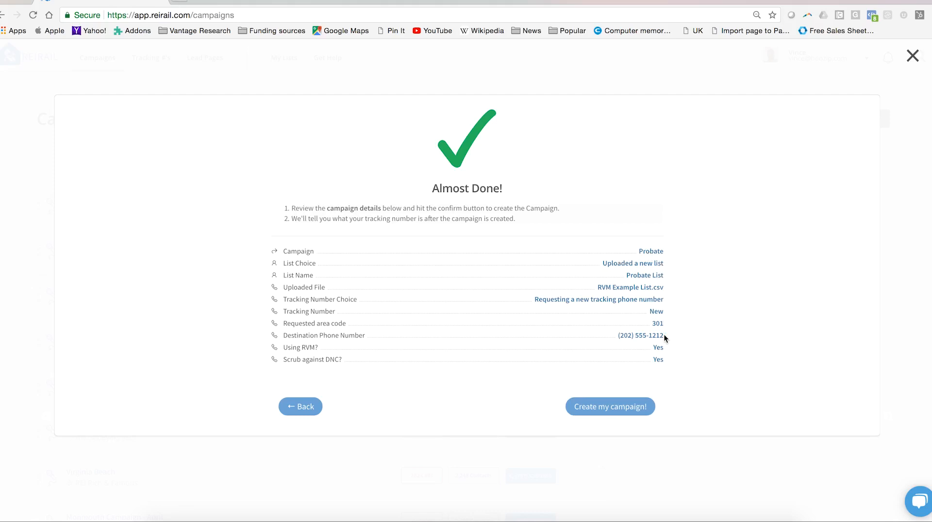
mouse_move(662, 354)
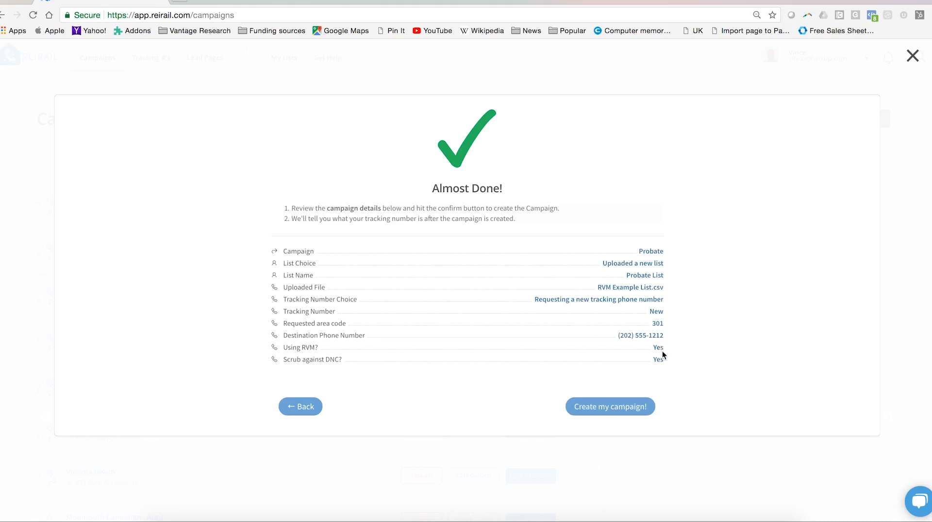
mouse_move(668, 366)
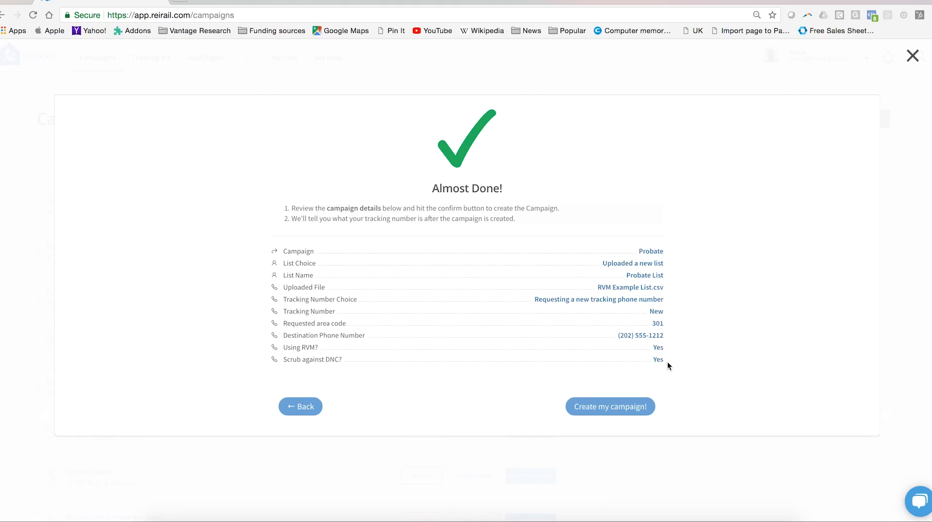